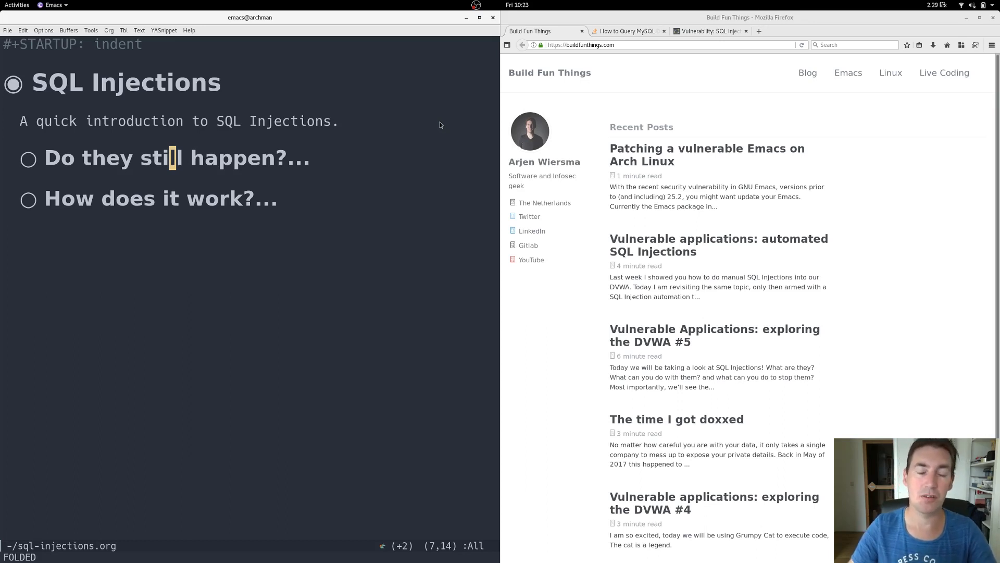
# Scroll the Stack Overflow $_GET MySQL question down to its accepted answer's SQL query.
pyautogui.click(625, 31)
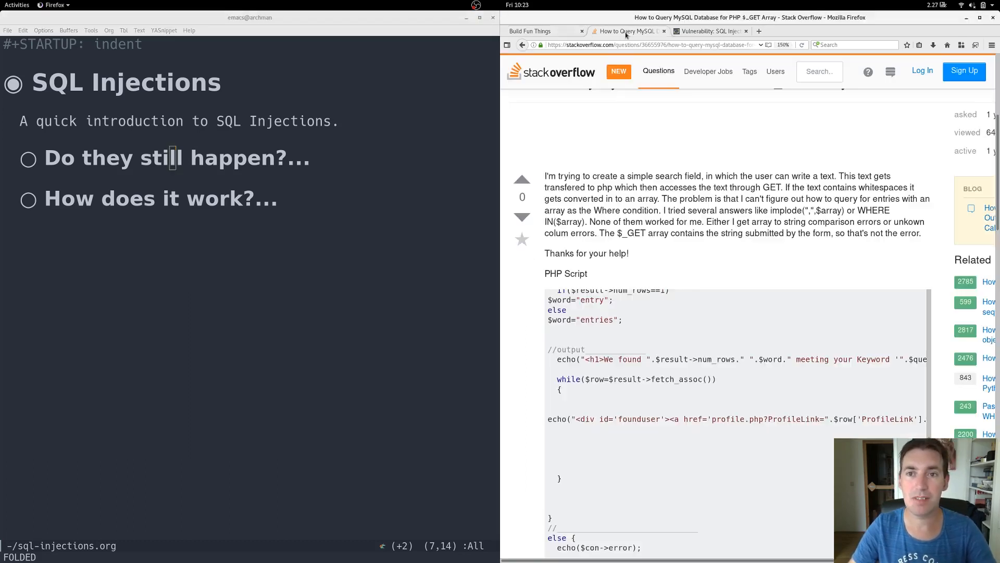
pyautogui.scroll(3)
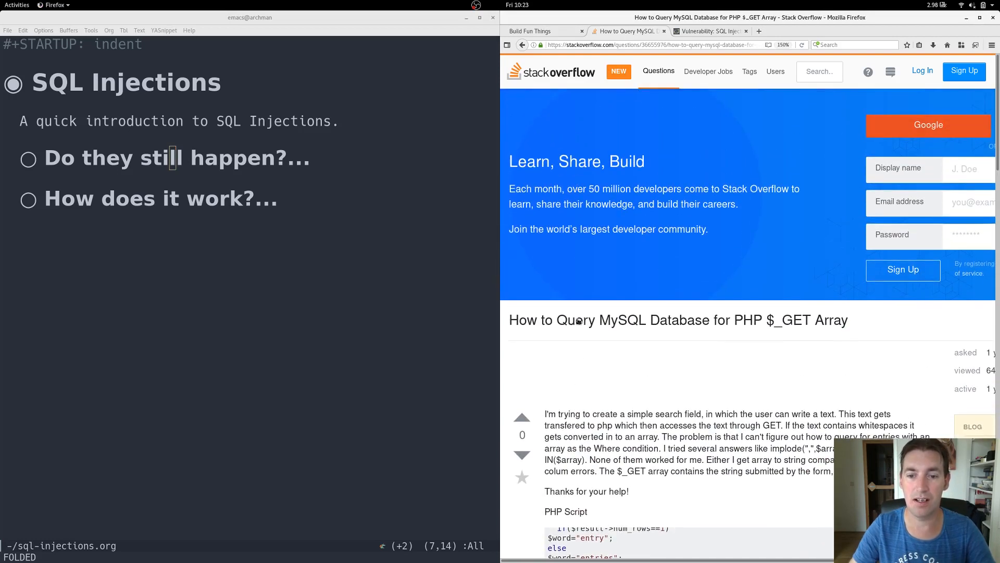
pyautogui.moveTo(778, 325)
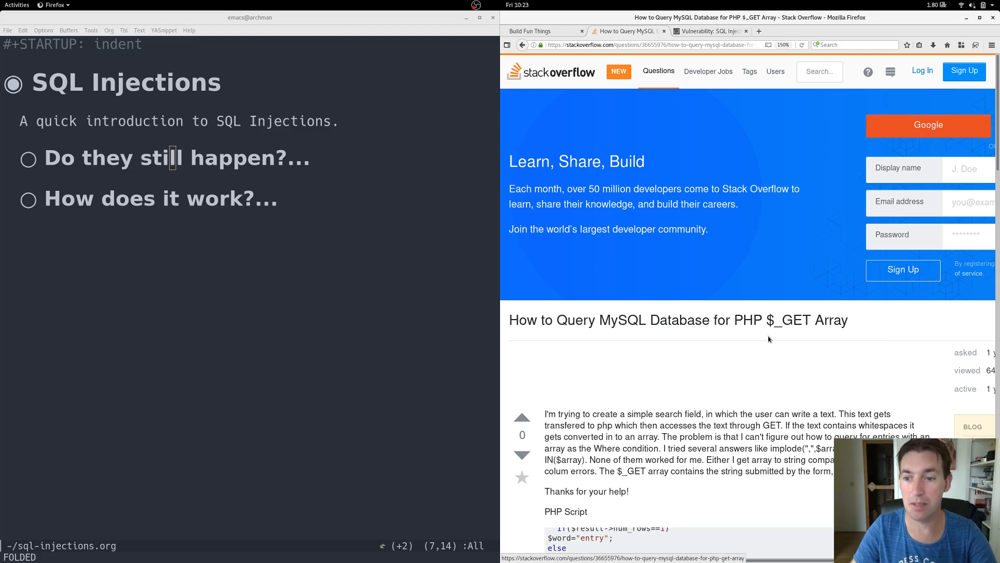
pyautogui.scroll(-3)
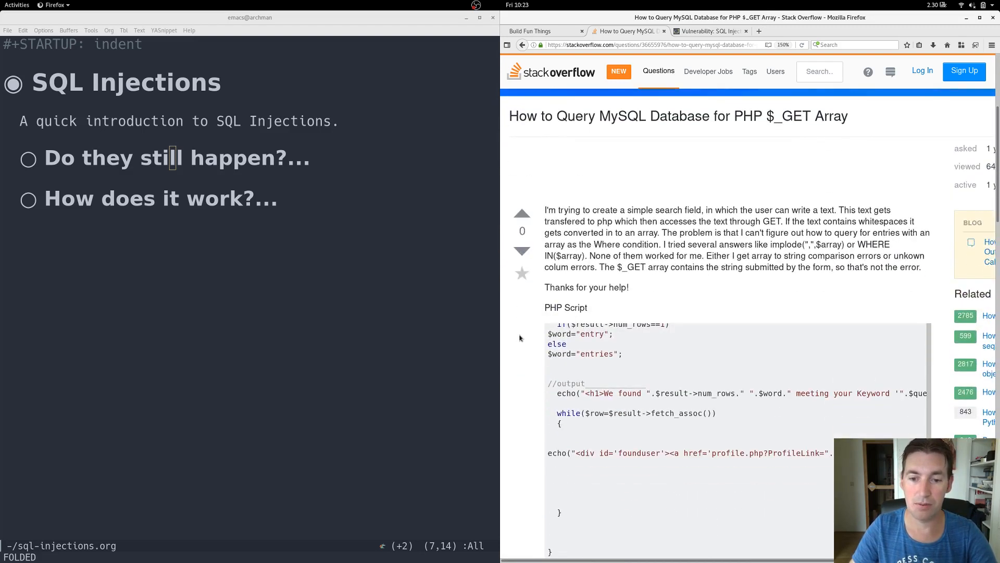
pyautogui.scroll(-3)
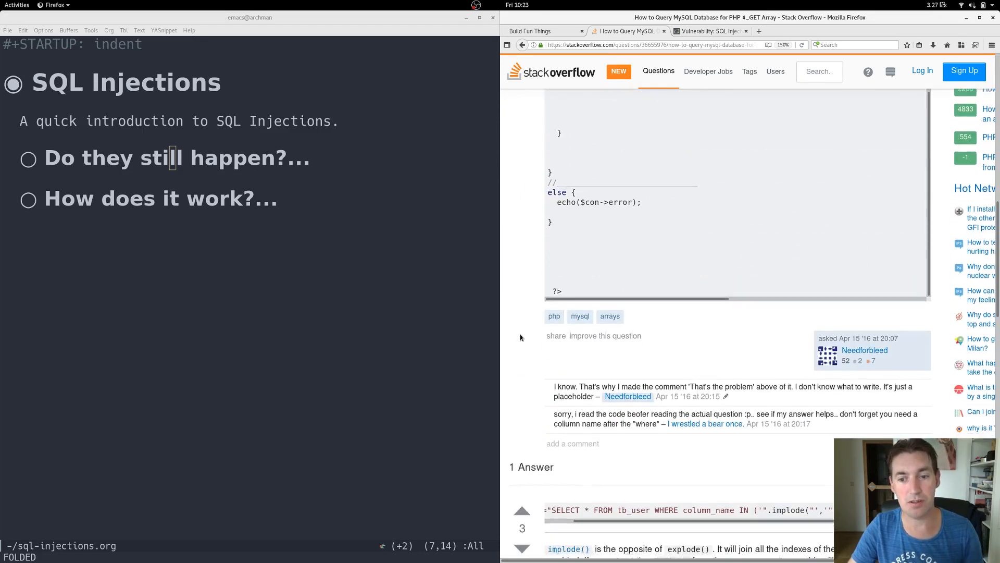
pyautogui.scroll(-3)
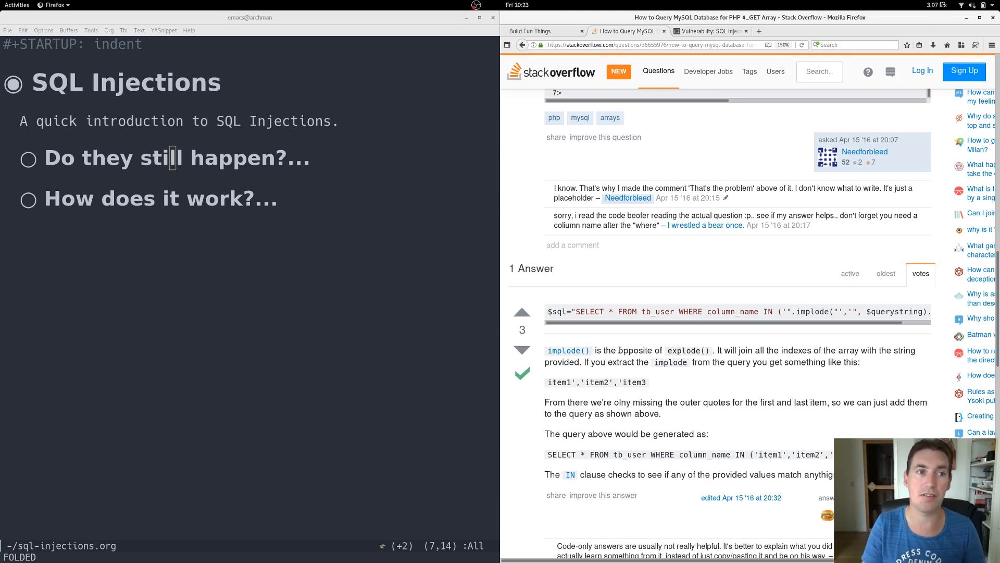
# Fold 'Do they still happen?' and unfold 'How does it work?' with its SELECT query block.
pyautogui.press('Right')
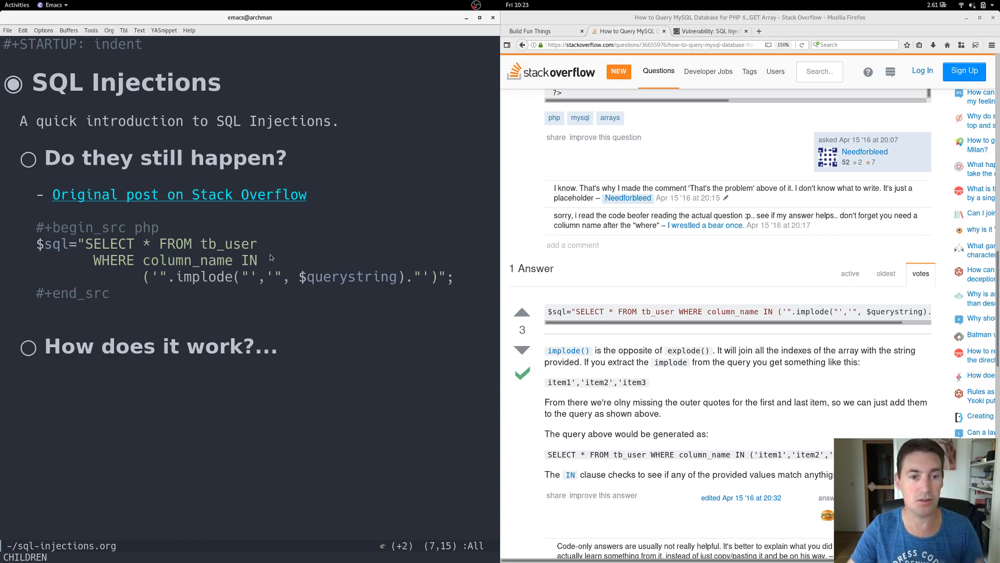
pyautogui.moveTo(280, 262)
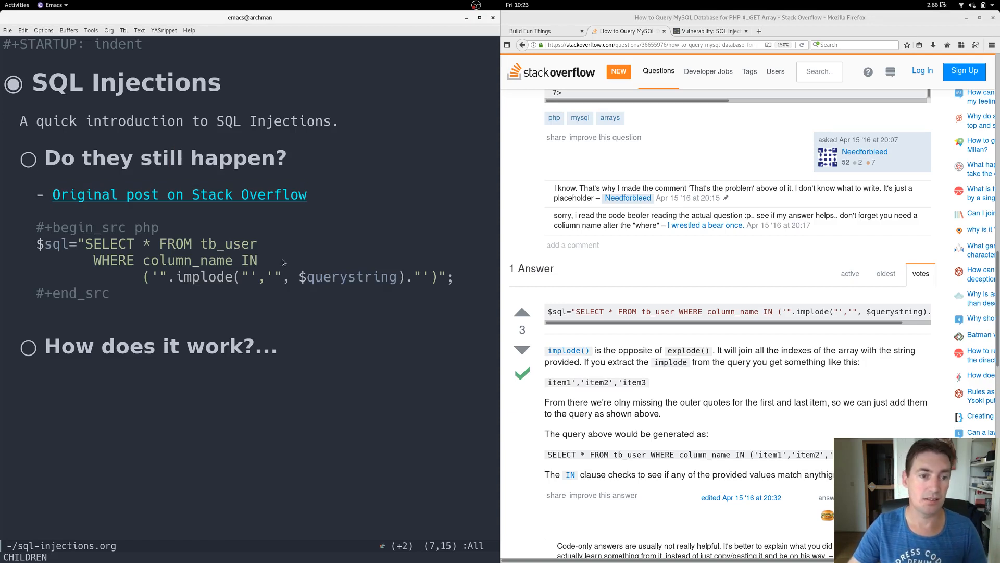
pyautogui.click(308, 276)
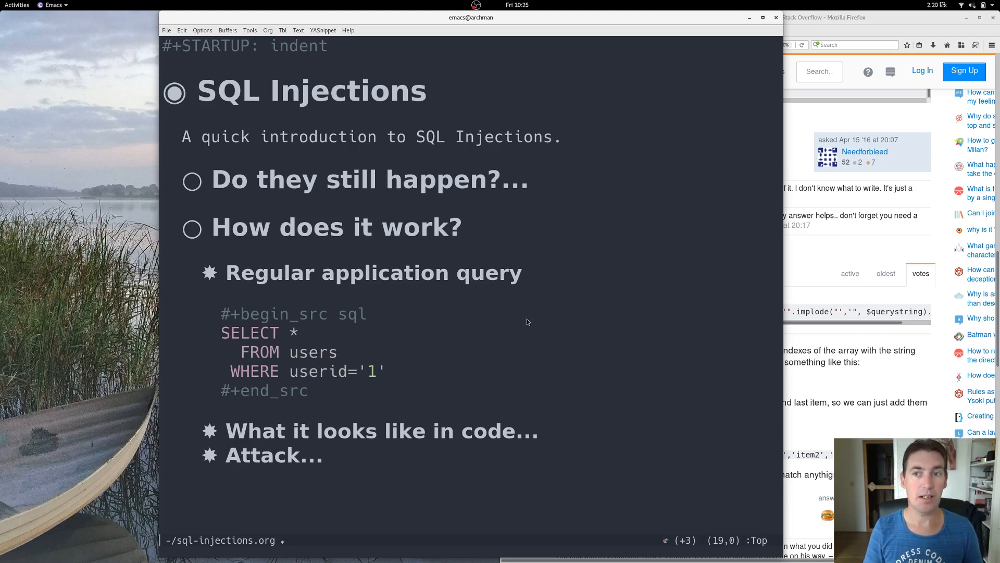
# Fold 'Regular application query' and unfold 'What it looks like in code' showing WHERE userid='$USERID'.
pyautogui.click(205, 250)
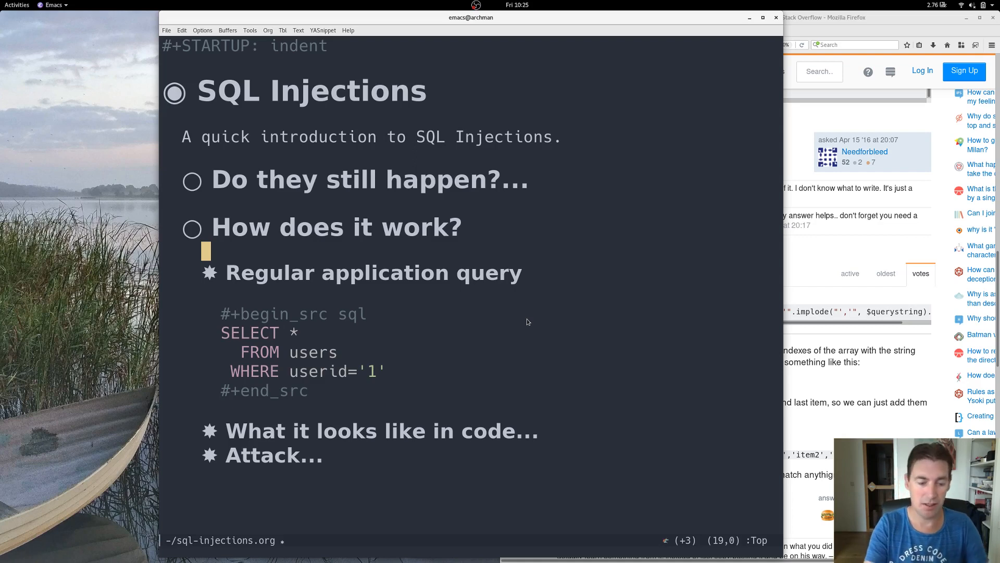
pyautogui.press('down')
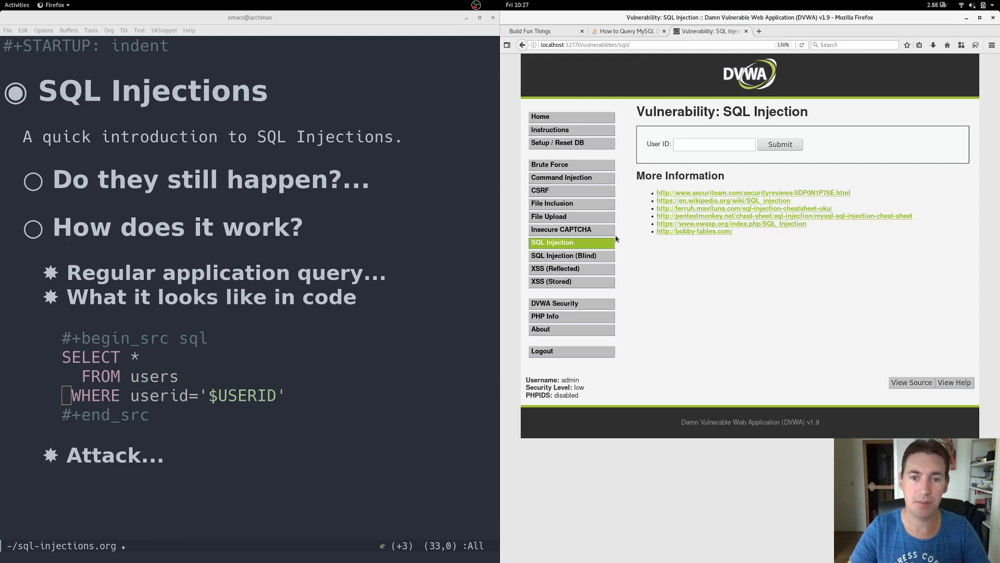
pyautogui.moveTo(629, 246)
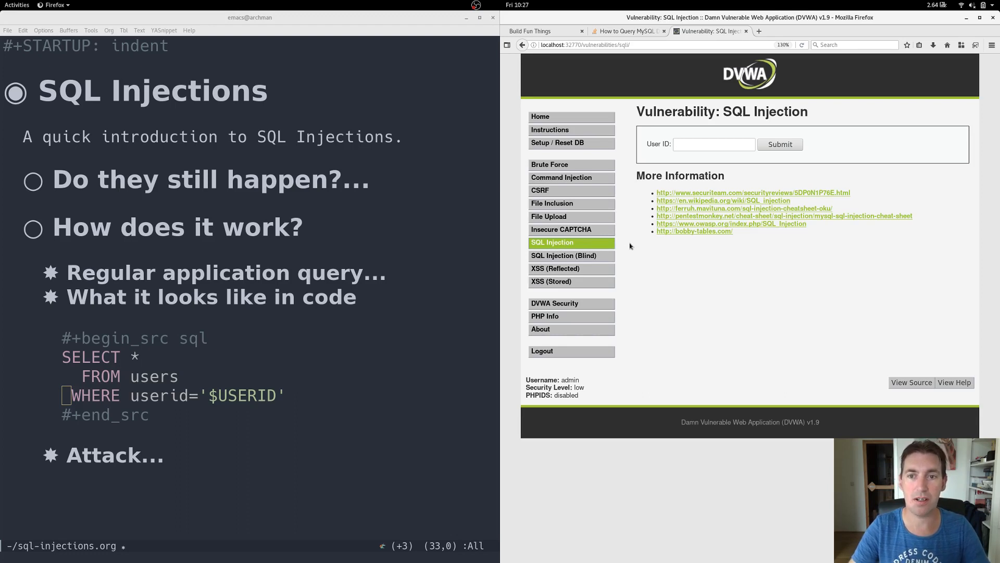
# Look up user ID 1 on the DVWA SQL Injection page, returning admin.
pyautogui.click(713, 143)
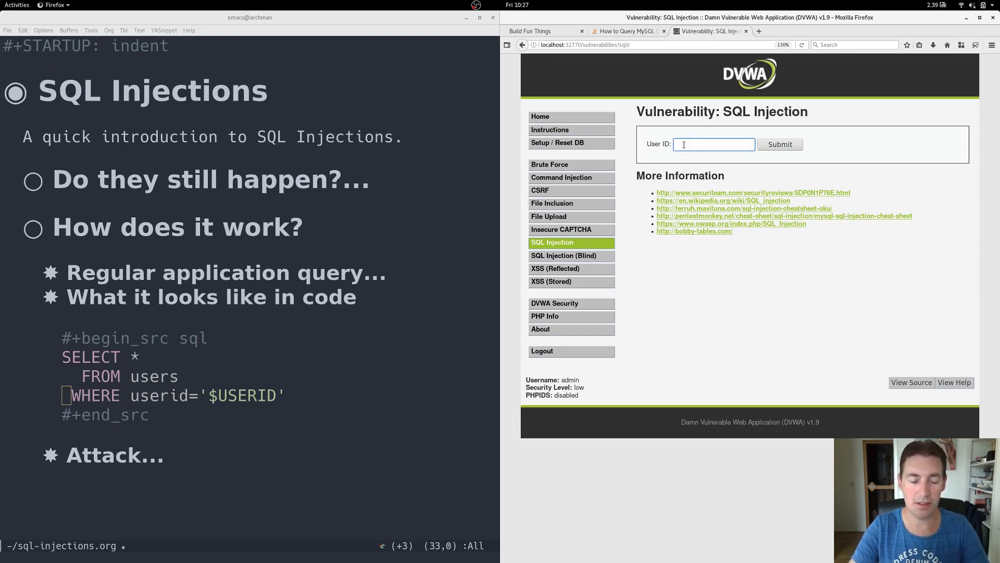
pyautogui.click(779, 145)
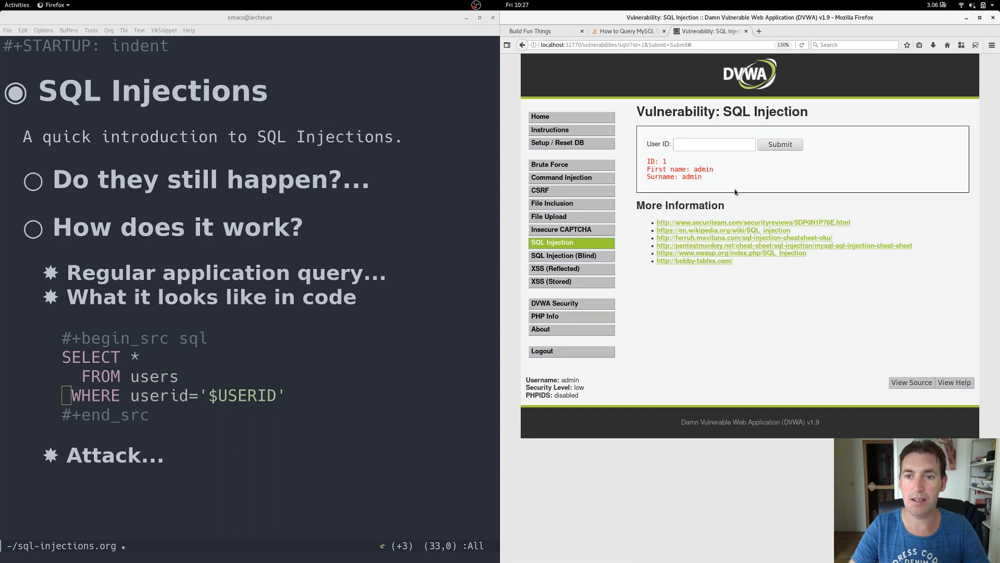
pyautogui.moveTo(671, 165)
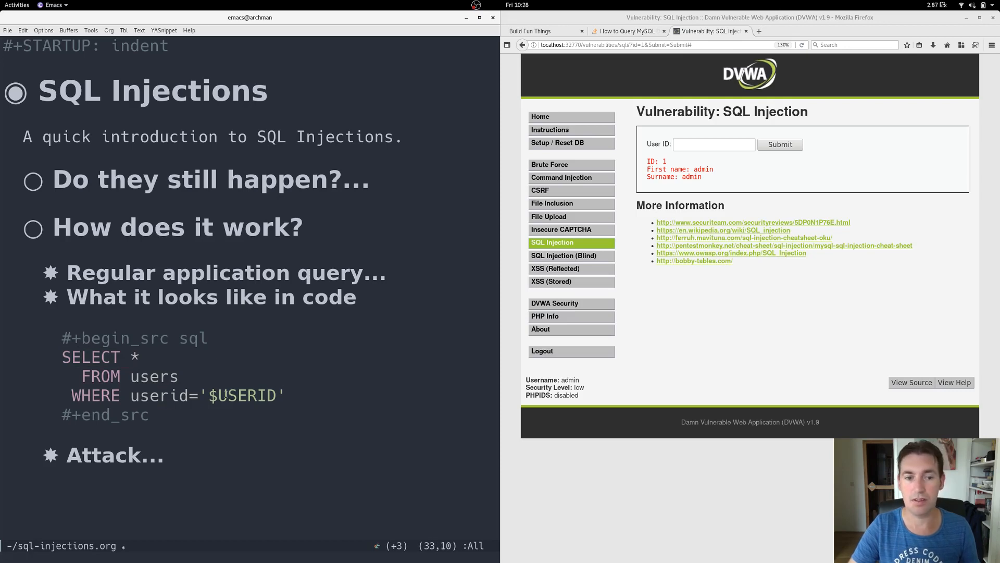
# Look up user ID 2, returning Gordon Brown.
pyautogui.click(713, 144)
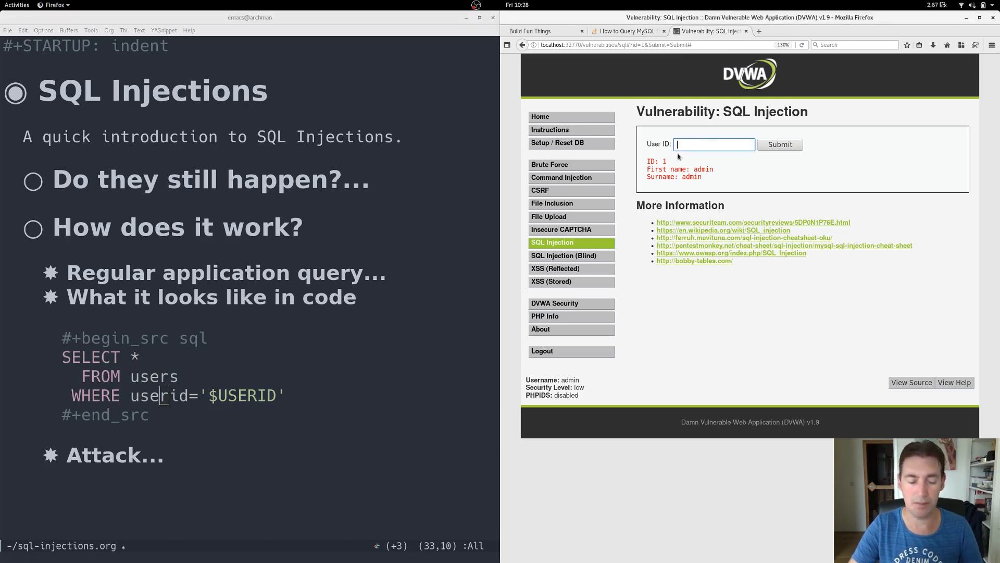
pyautogui.click(713, 143)
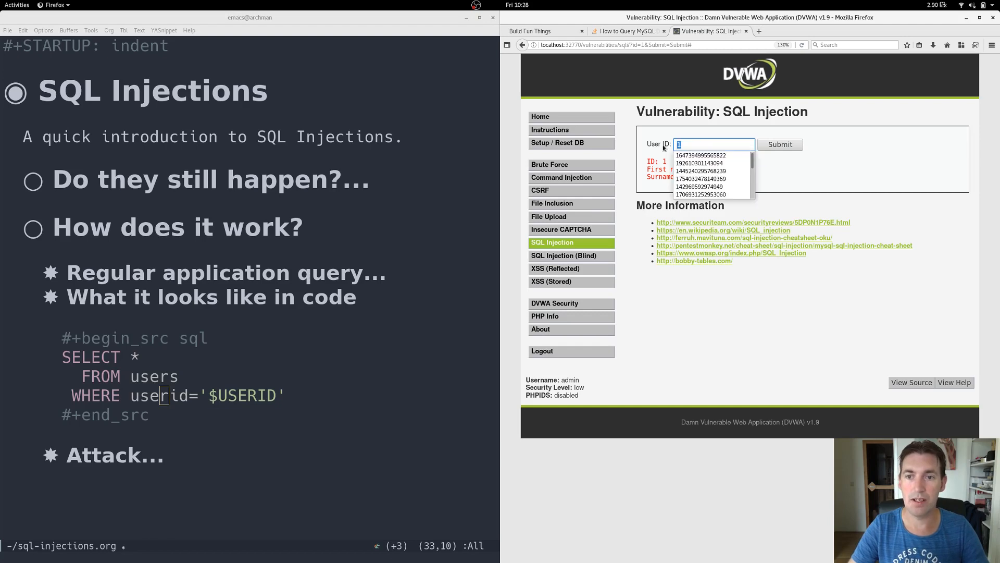
pyautogui.click(779, 144)
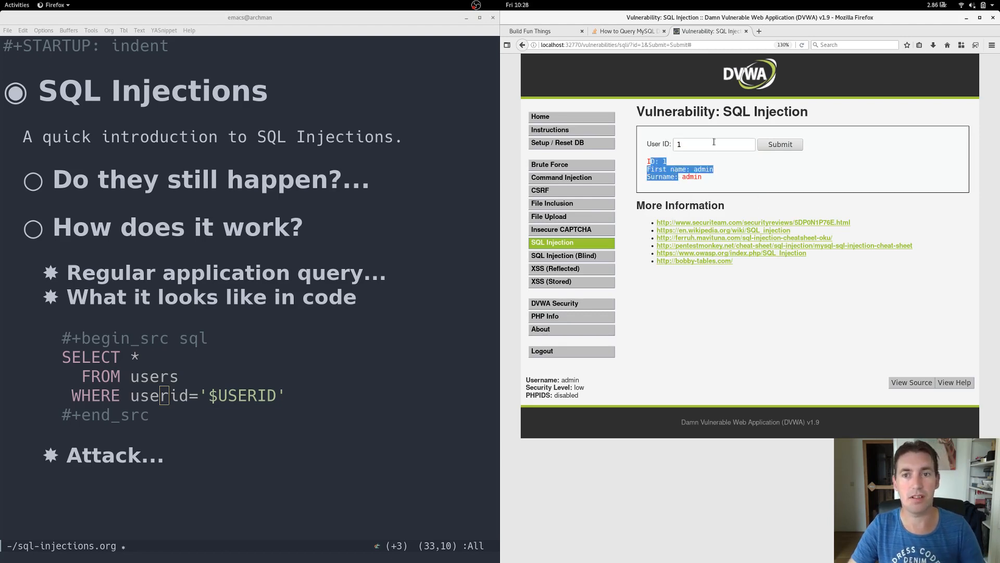
pyautogui.write('2')
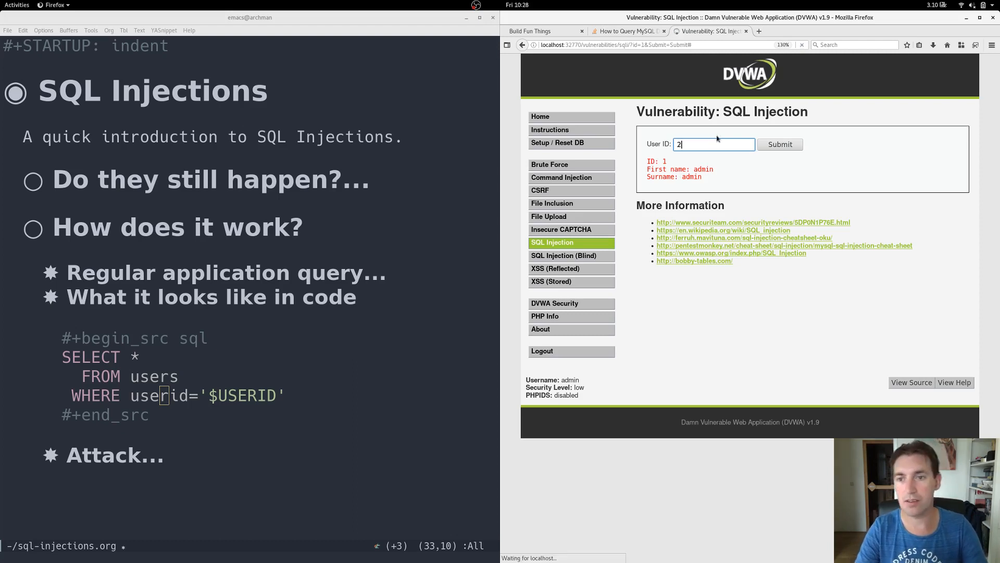
pyautogui.click(778, 144)
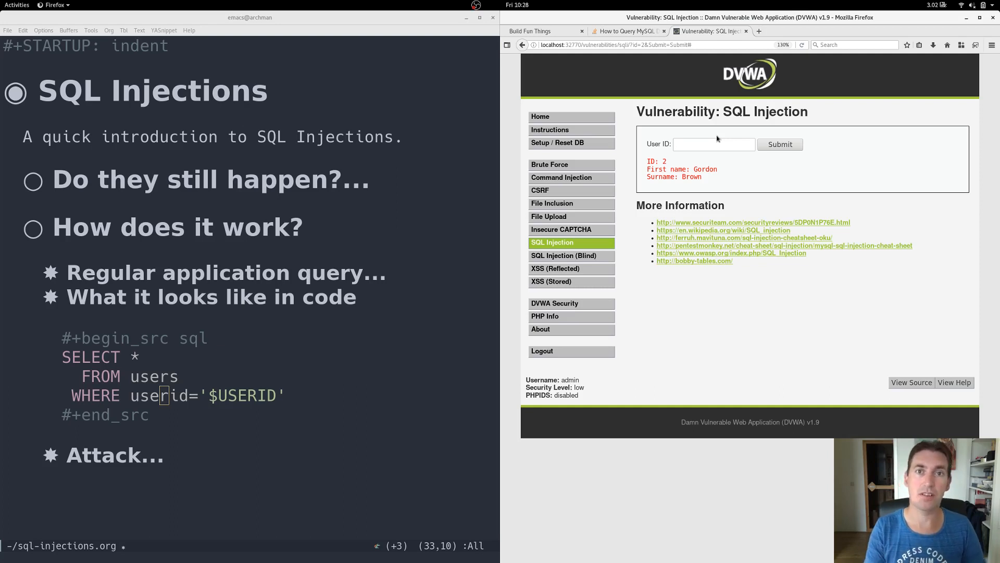
pyautogui.moveTo(719, 178)
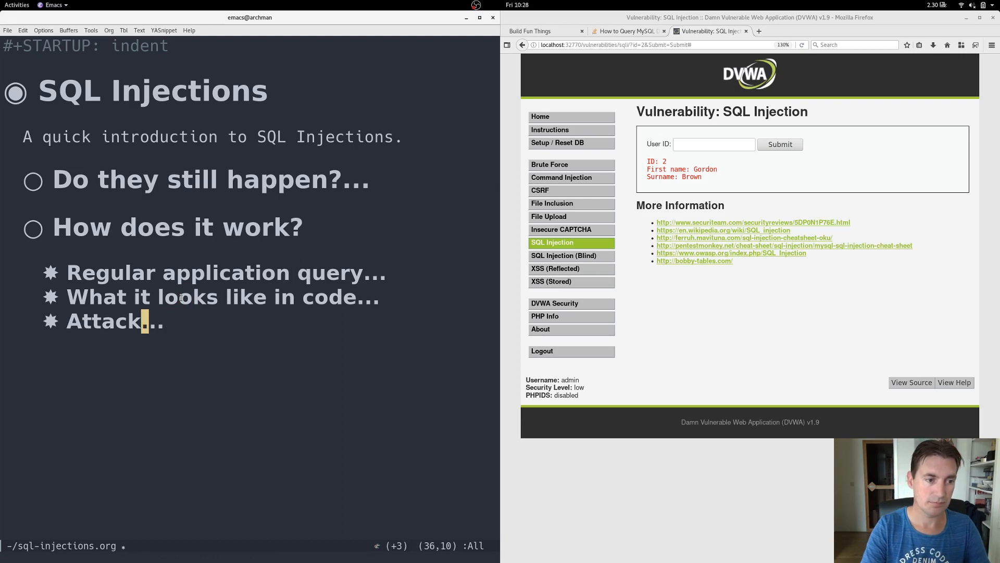
# Unfold the Attack heading showing vector ' or 1=1 -- # injected into WHERE userid.
pyautogui.scroll(-3)
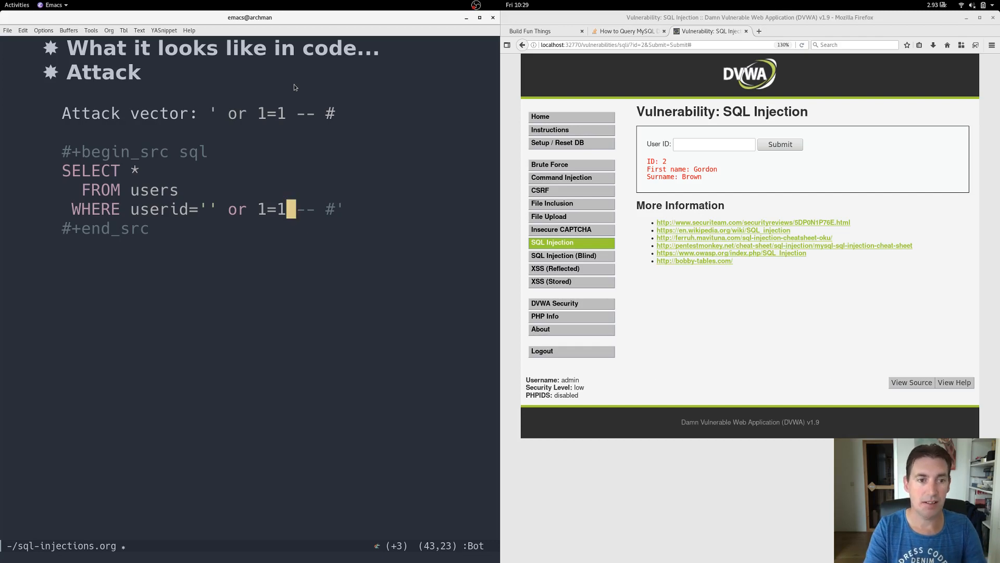
pyautogui.press('right')
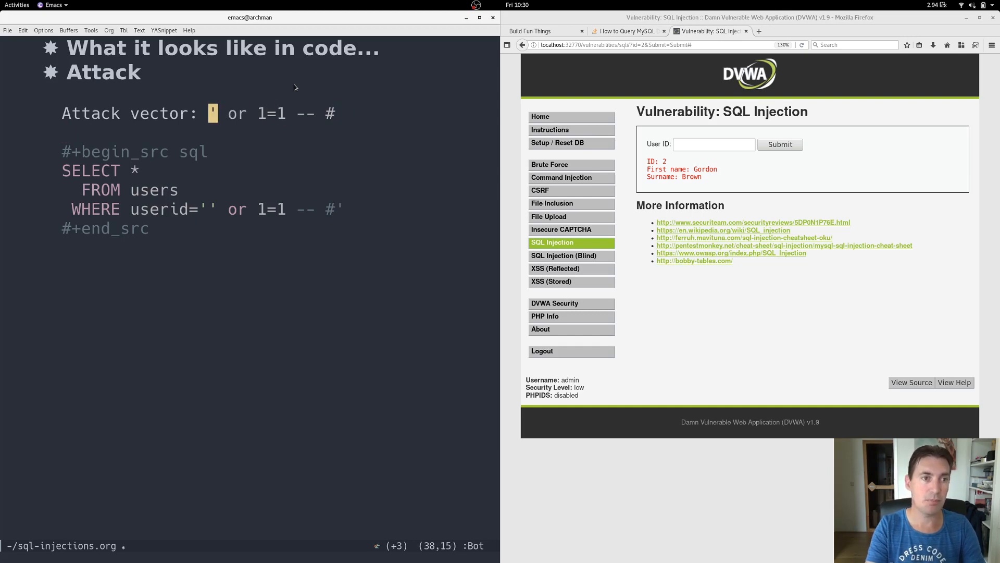
# Submit ' or 1=1 -- # as the DVWA User ID, listing all five users.
pyautogui.press('End')
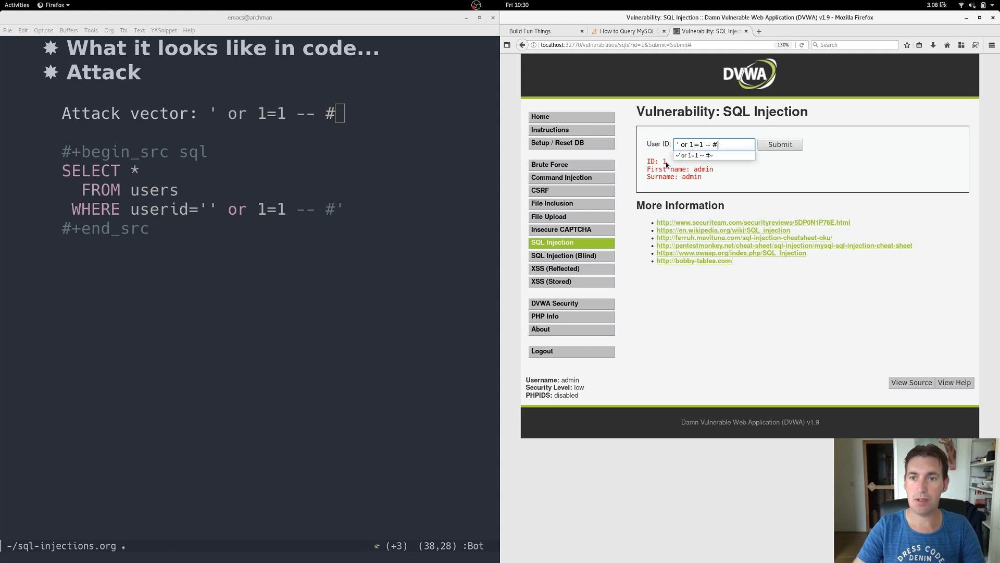
pyautogui.moveTo(759, 163)
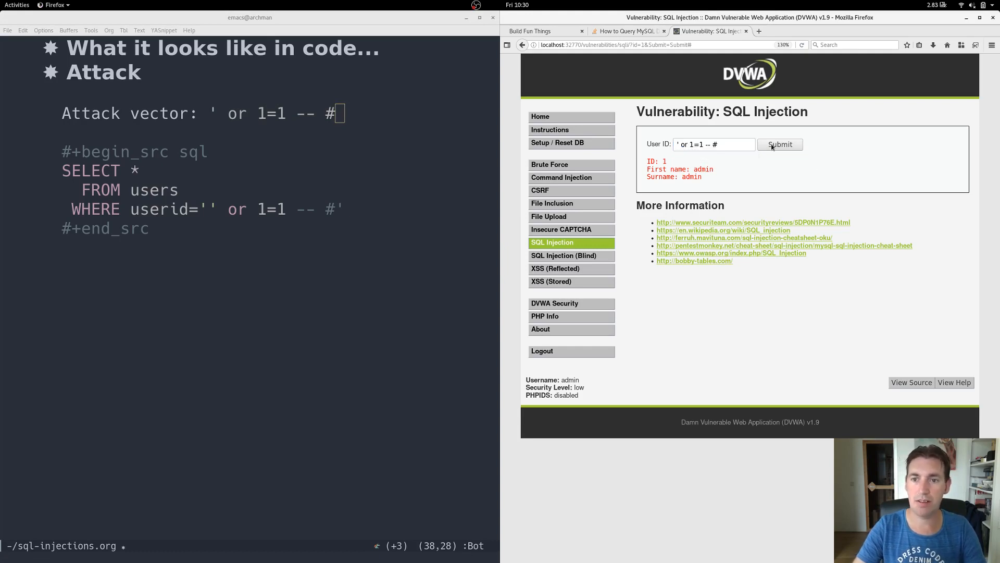
pyautogui.click(780, 144)
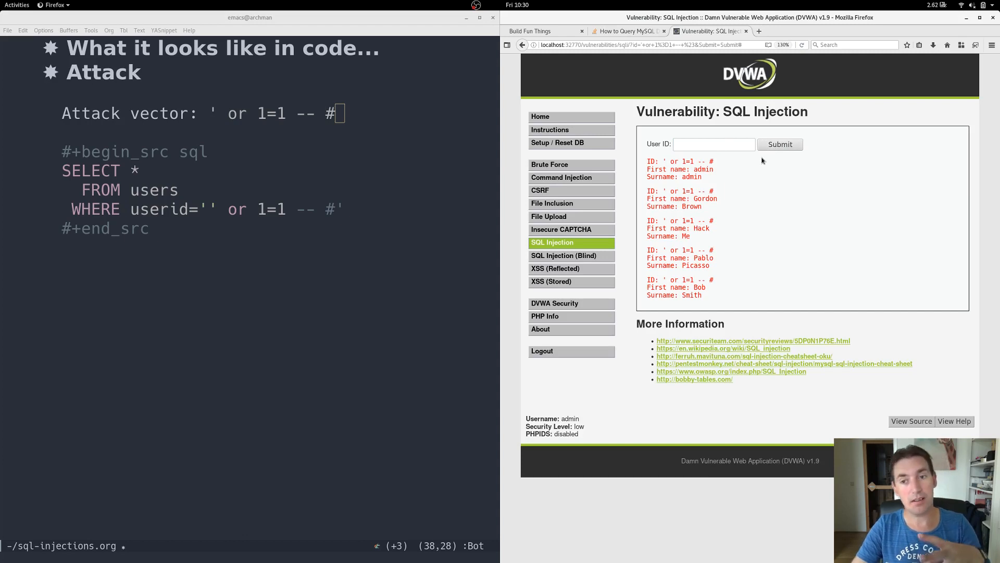
pyautogui.moveTo(669, 165)
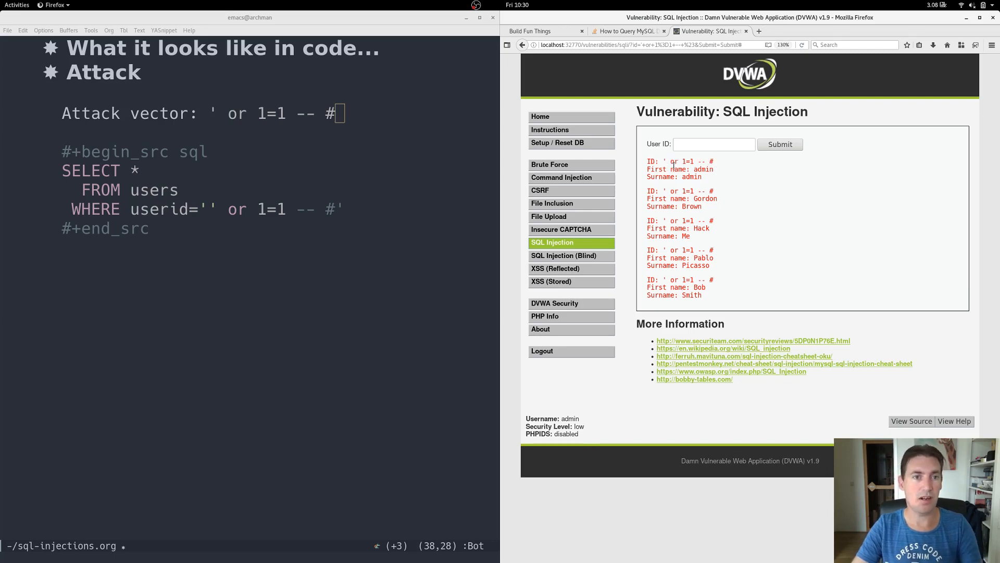
pyautogui.doubleClick(690, 161)
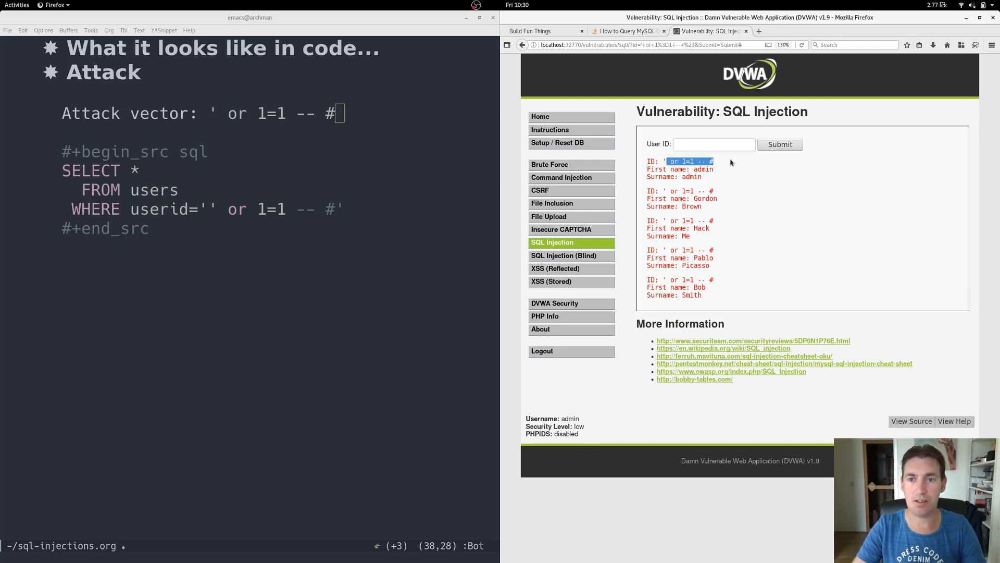